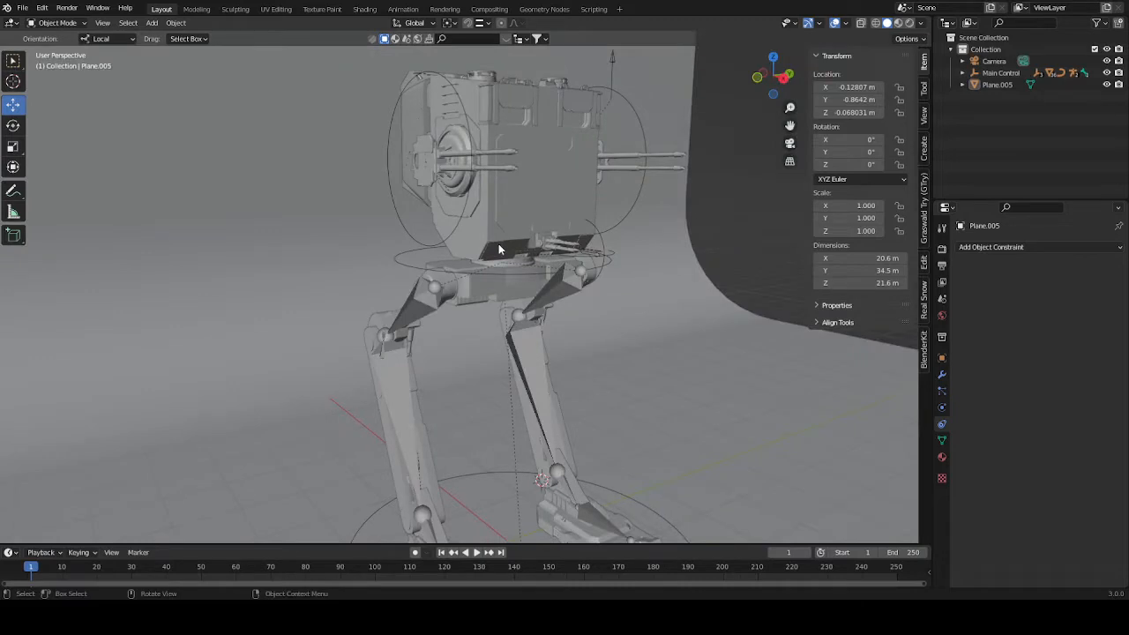
mouse_move(526, 245)
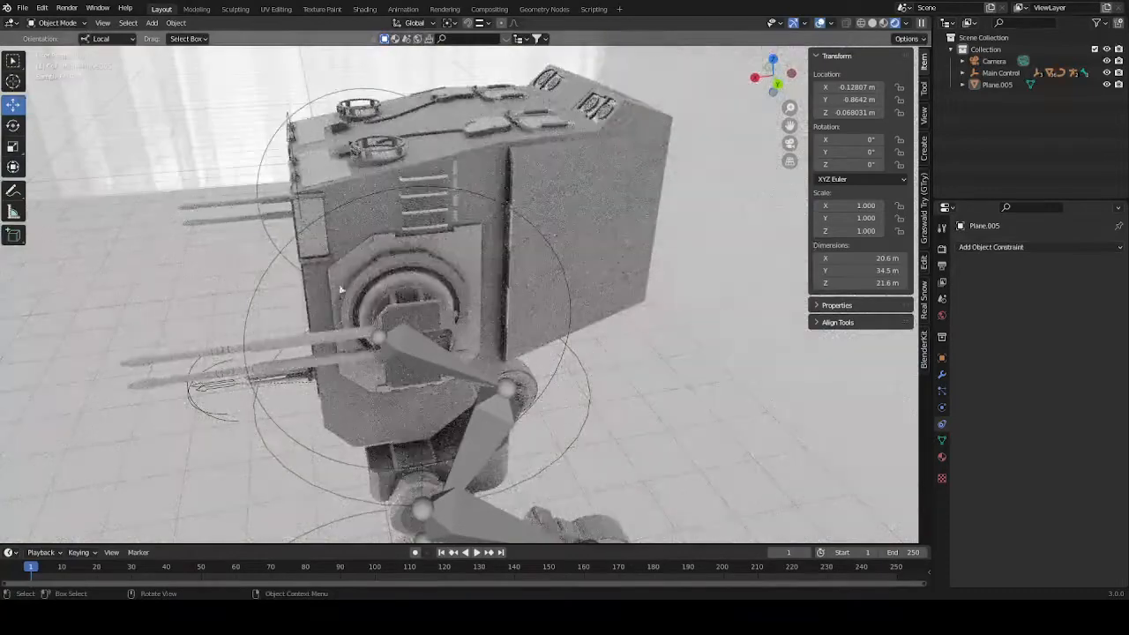
Step: Switch to the Shading workspace and show the walker's Object material nodes instead of the World
key(z)
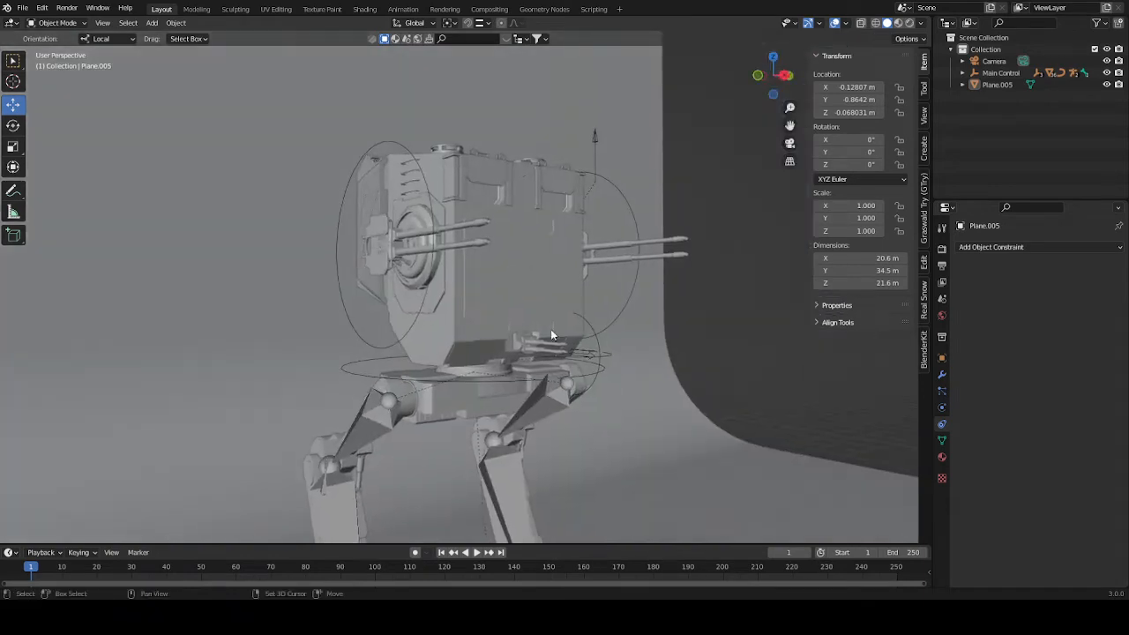
key(z)
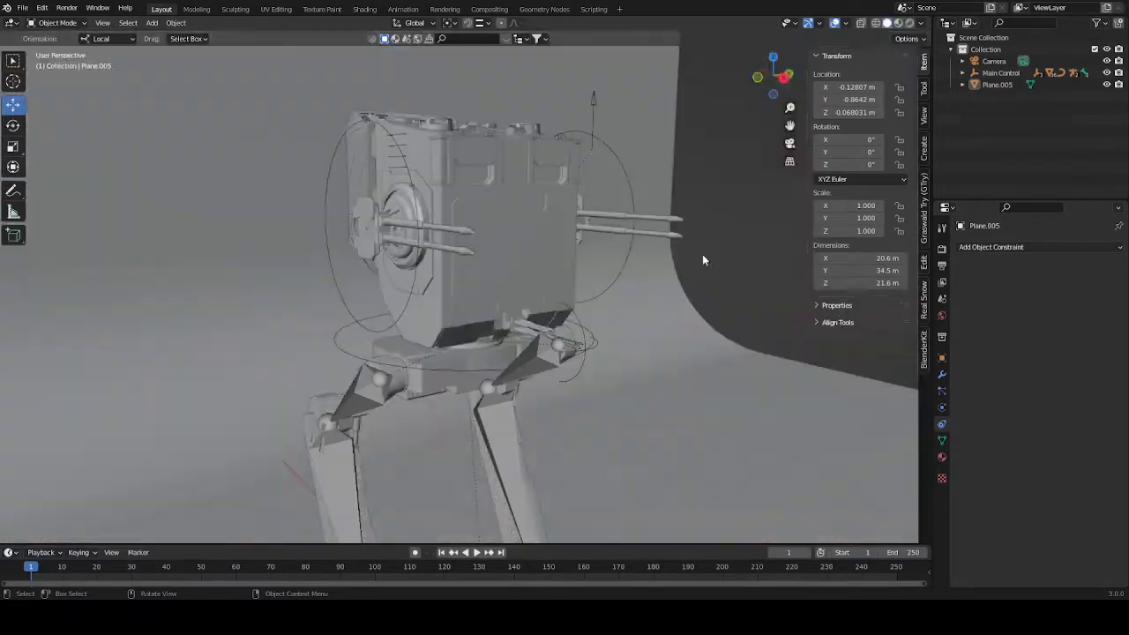
click(364, 9)
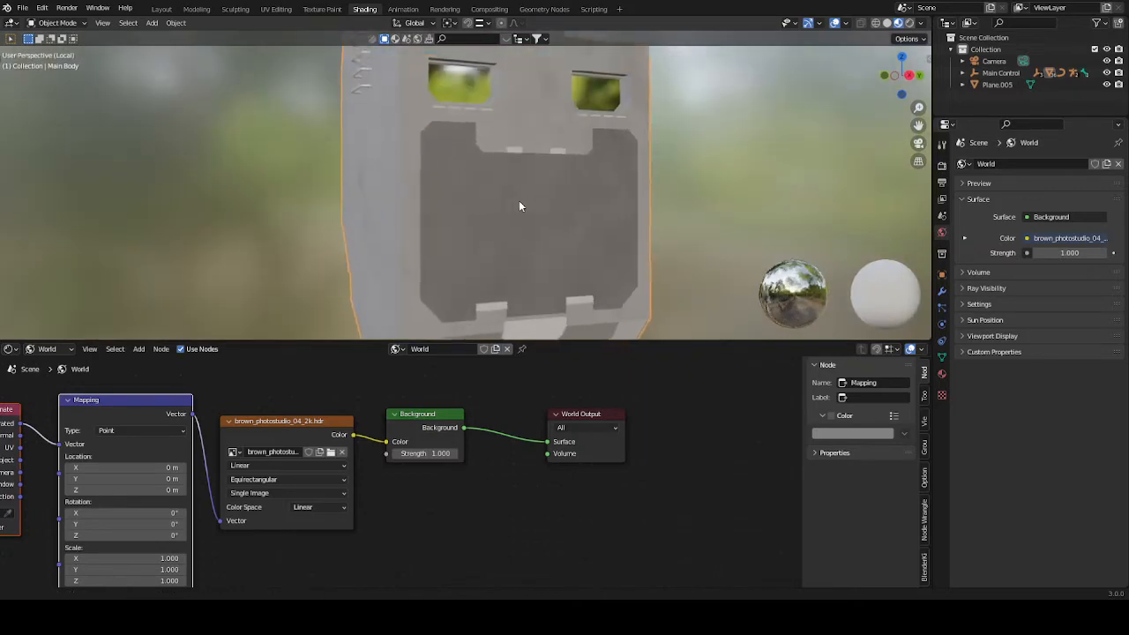
click(50, 349)
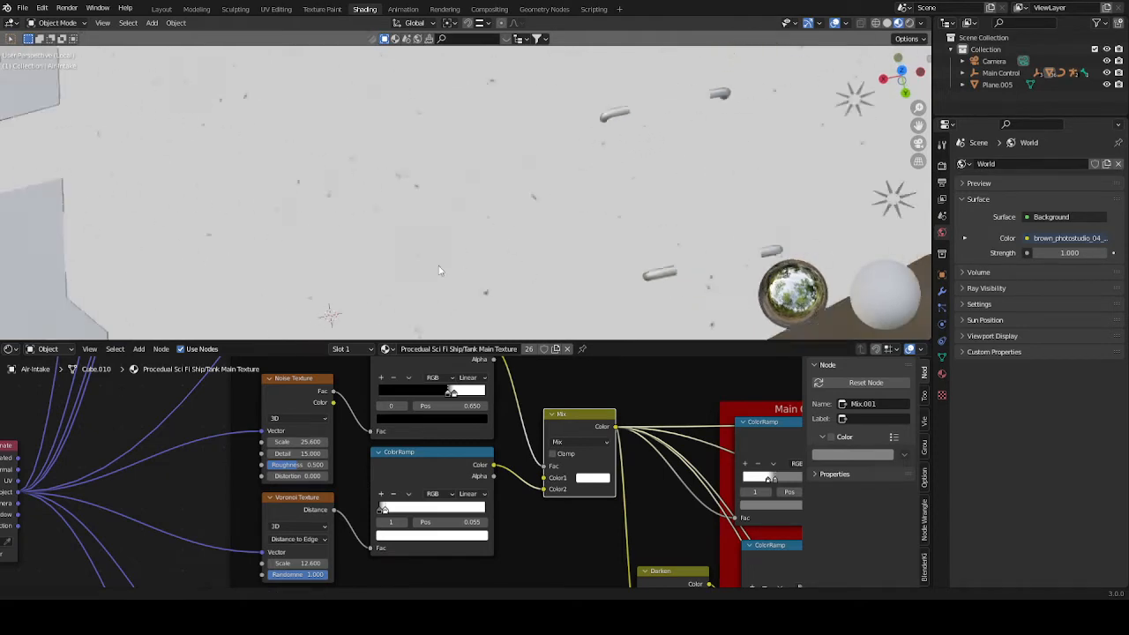
drag(441, 264, 519, 131)
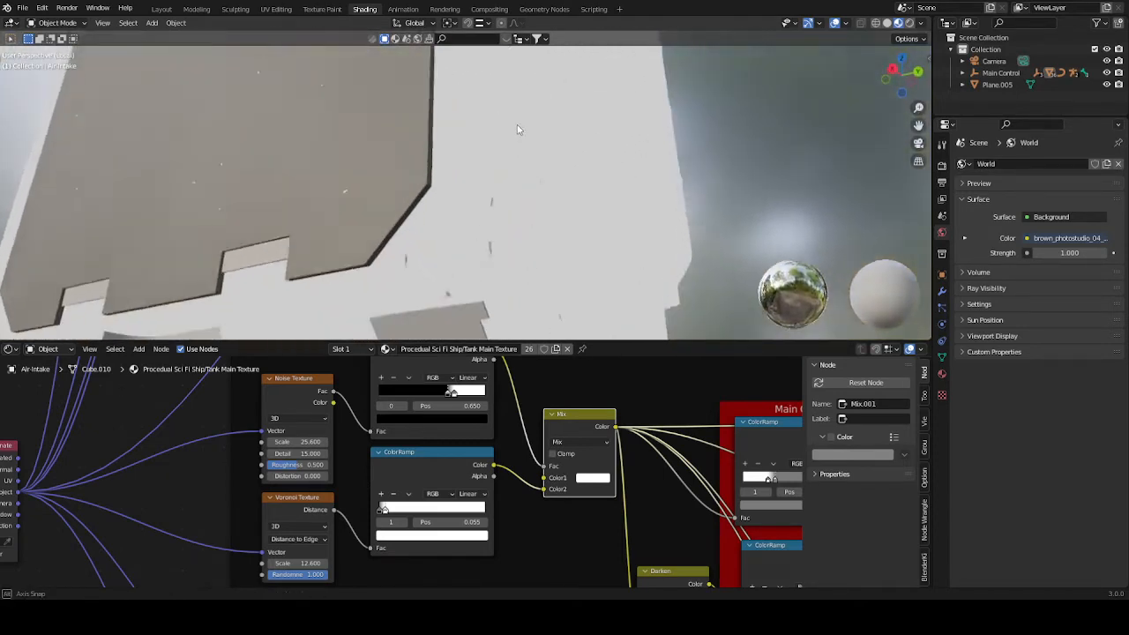
drag(519, 130, 480, 220)
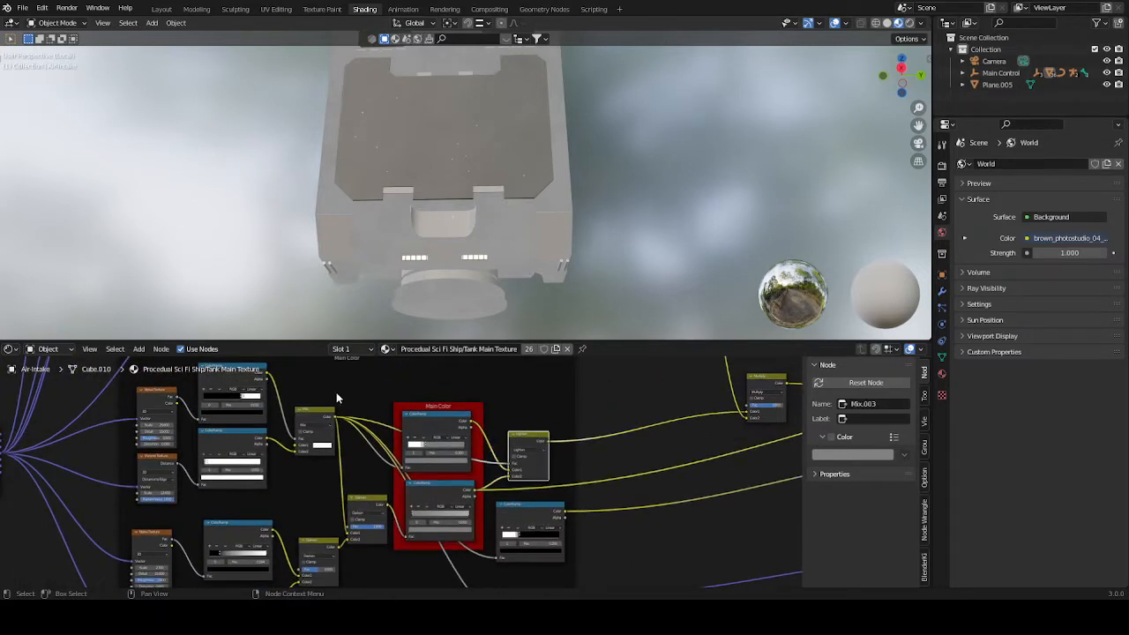
mouse_move(509, 507)
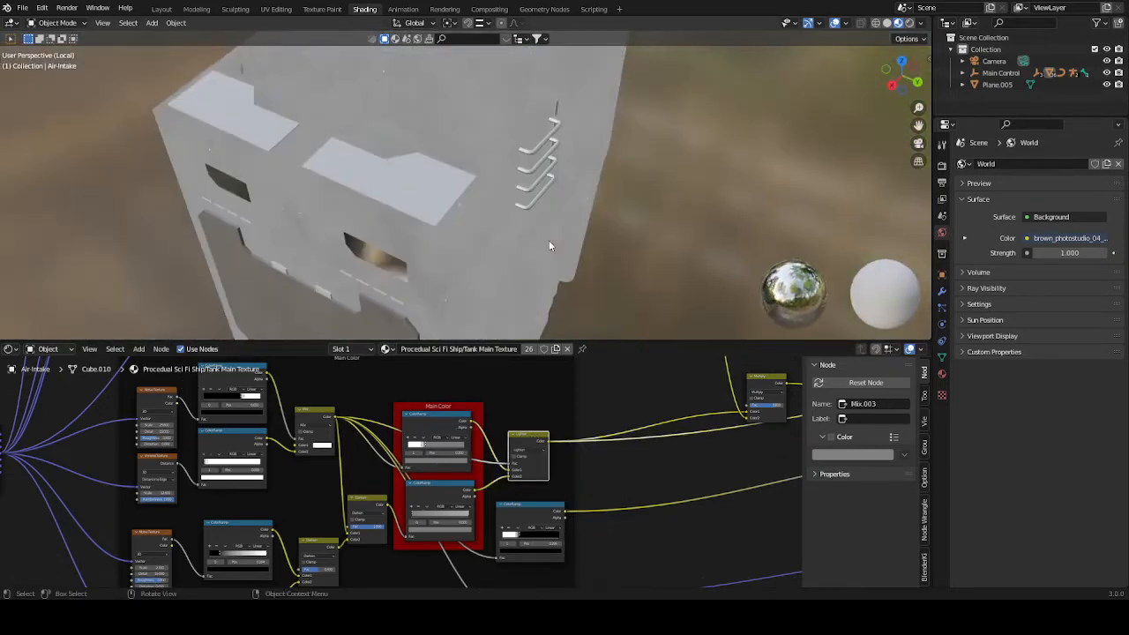
drag(550, 245, 432, 233)
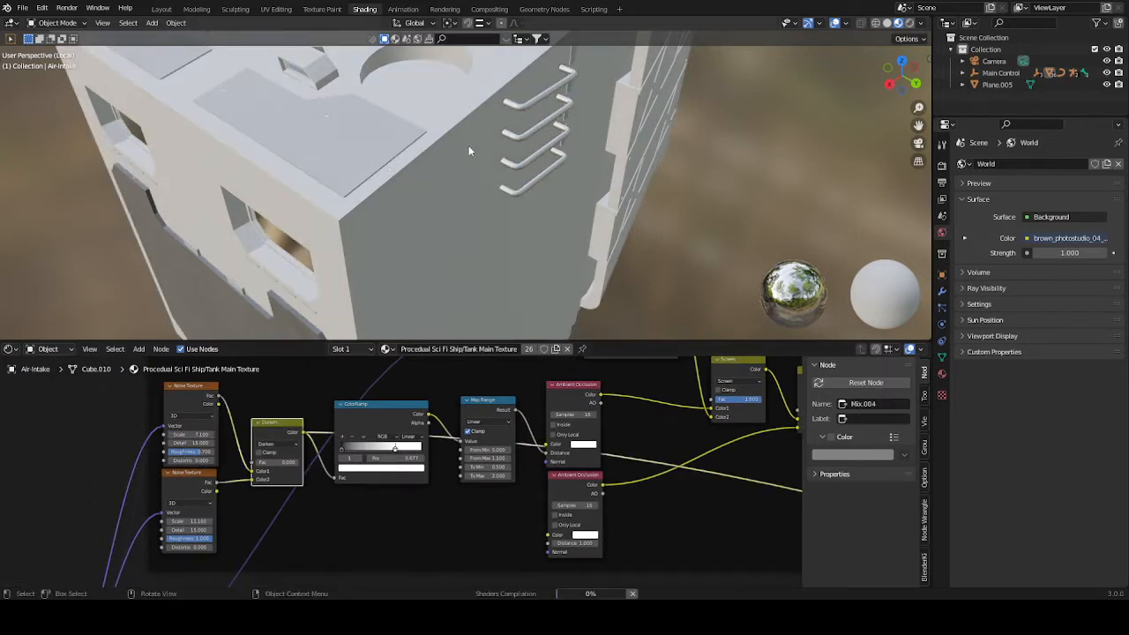
Step: Orbit around the walker's cabin and frame the Ambient Occlusion, Map Range and ColorRamp nodes
drag(470, 152, 494, 219)
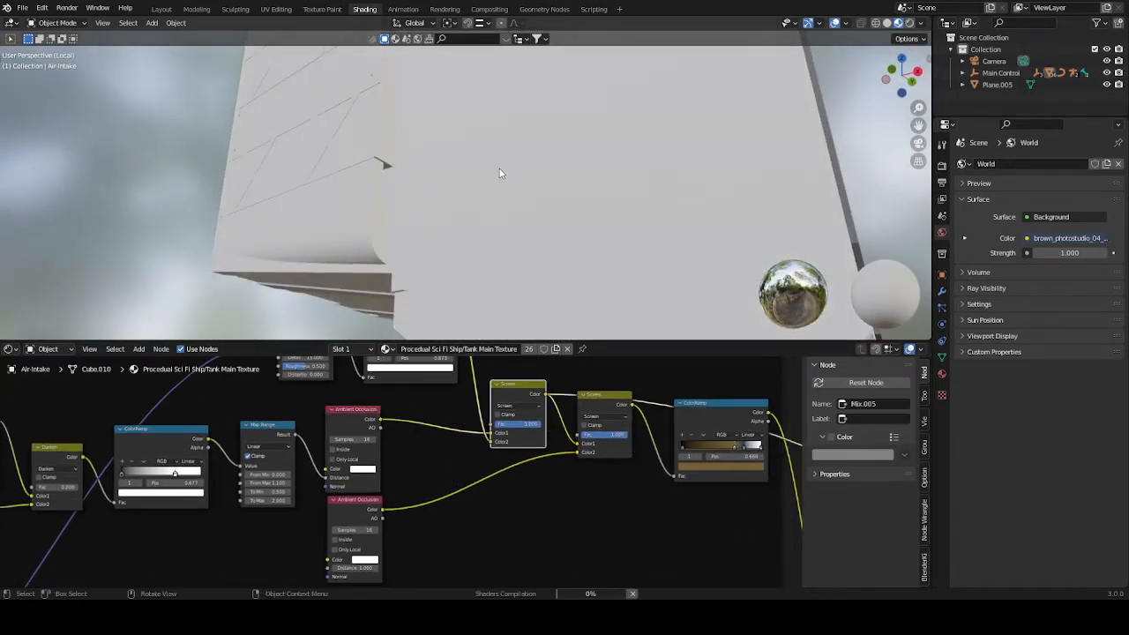
mouse_move(582, 187)
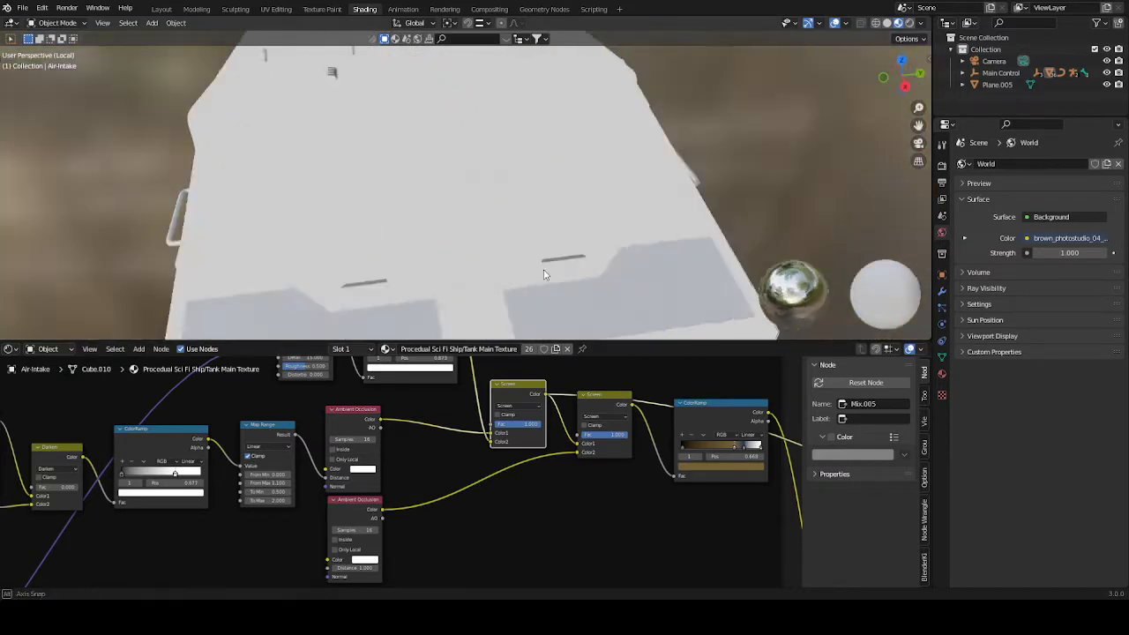
key(z)
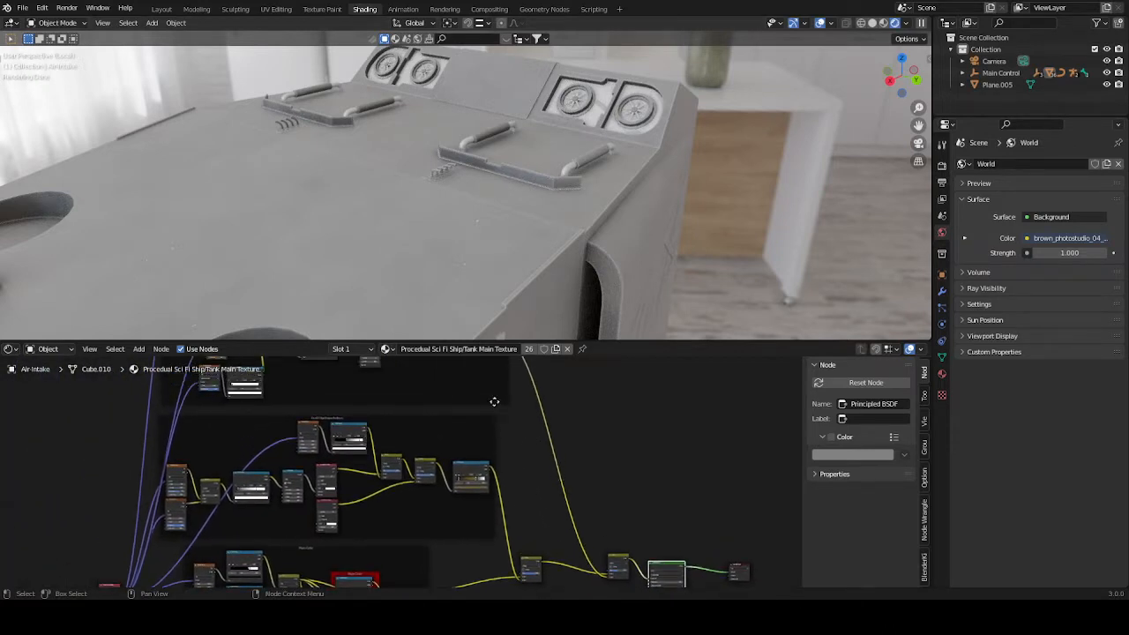
Step: Orbit the viewport onto the walker's textured hull beside the full node tree
drag(494, 402, 568, 515)
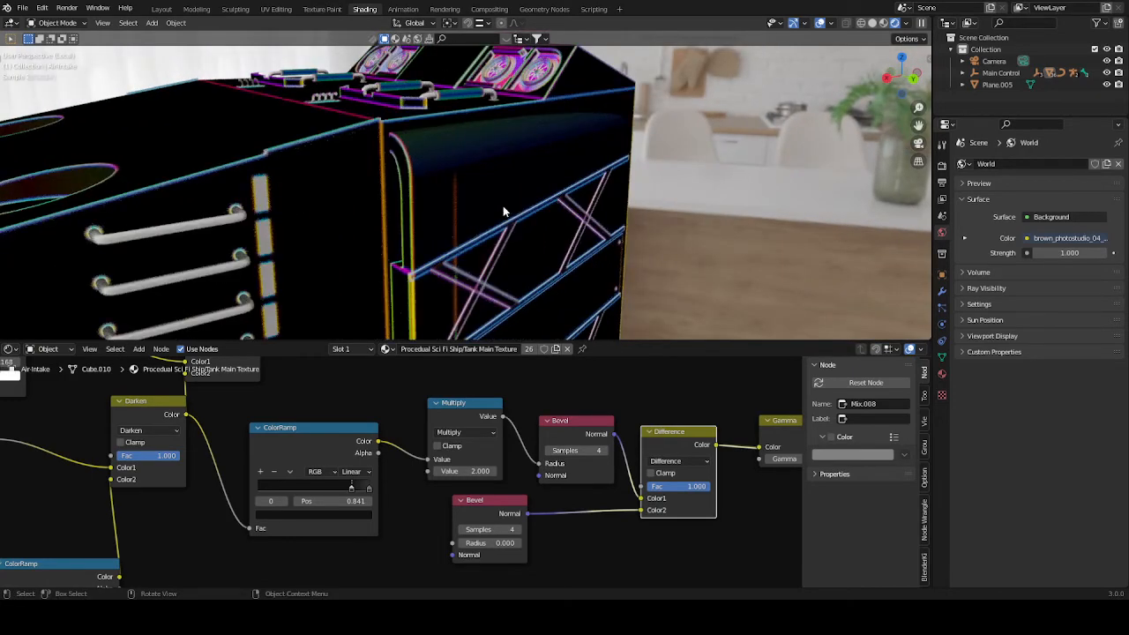
drag(503, 212, 402, 186)
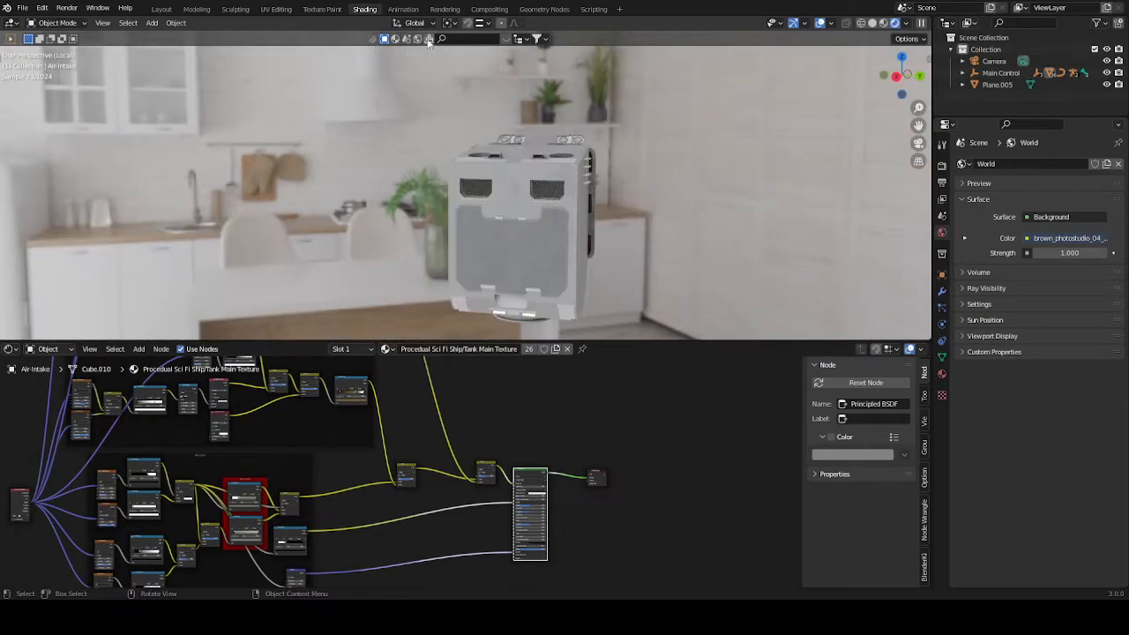
Step: Switch to the Layout workspace to see the walker through the scene camera
click(162, 9)
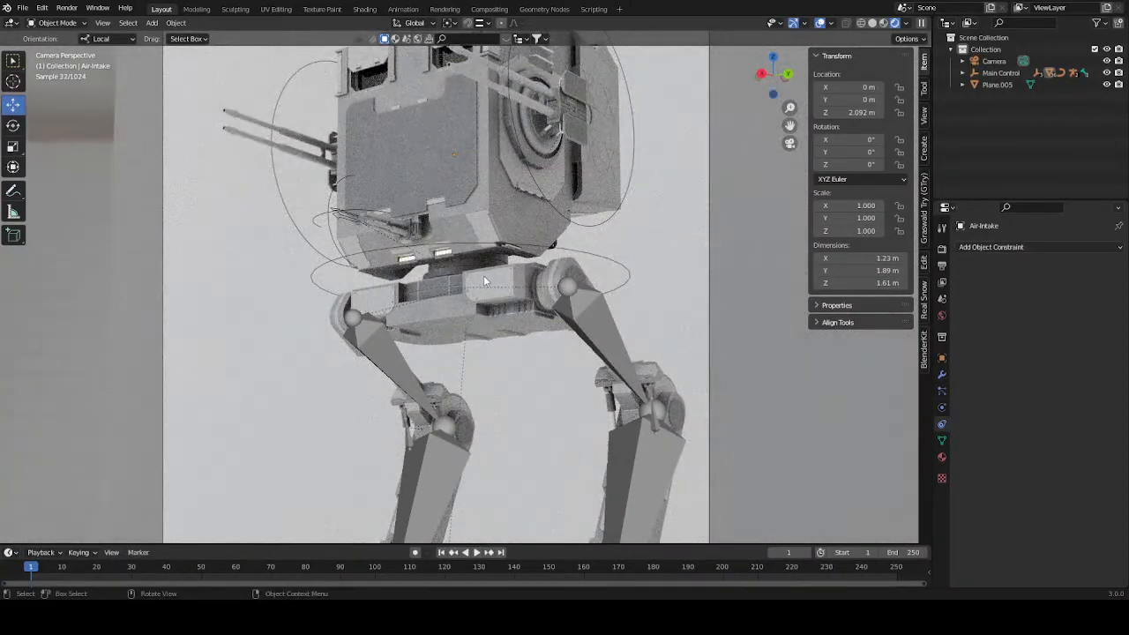
Step: Return to the Shading workspace showing the Main Paint material's Main Color frame
click(364, 9)
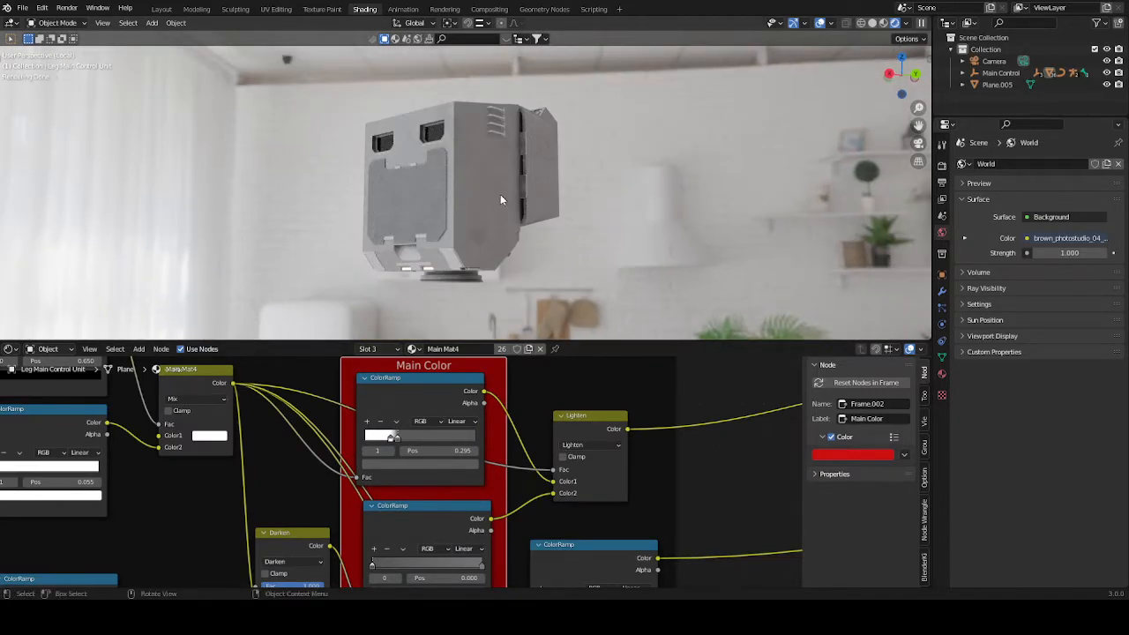
mouse_move(730, 515)
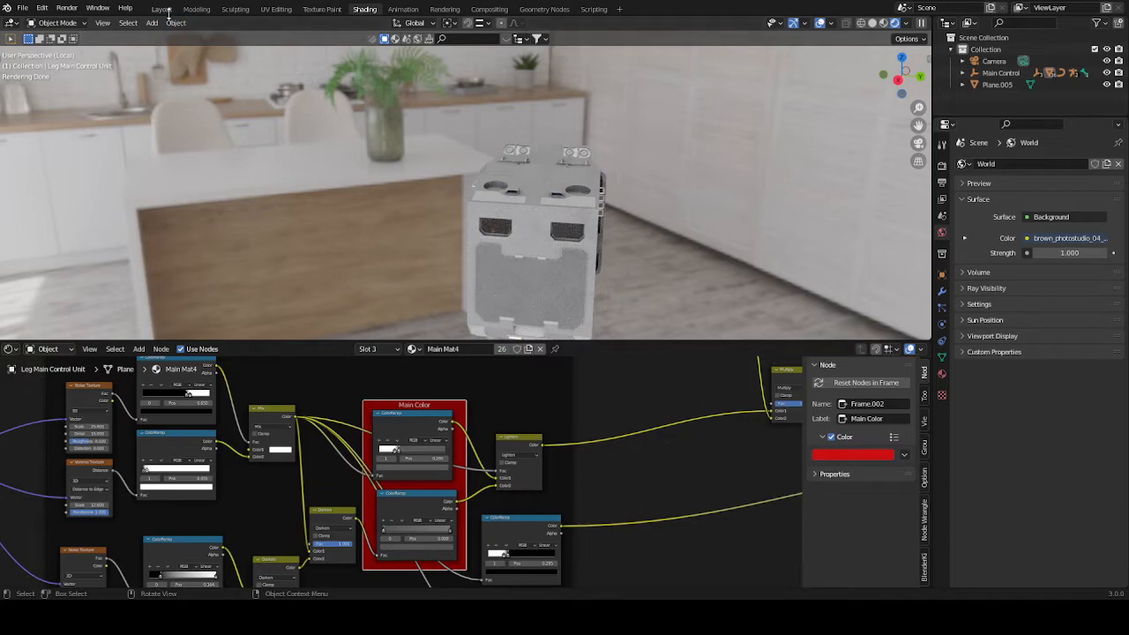
Step: Check the rendered walker in Layout, then come back to Shading on the lower leg's material
click(163, 8)
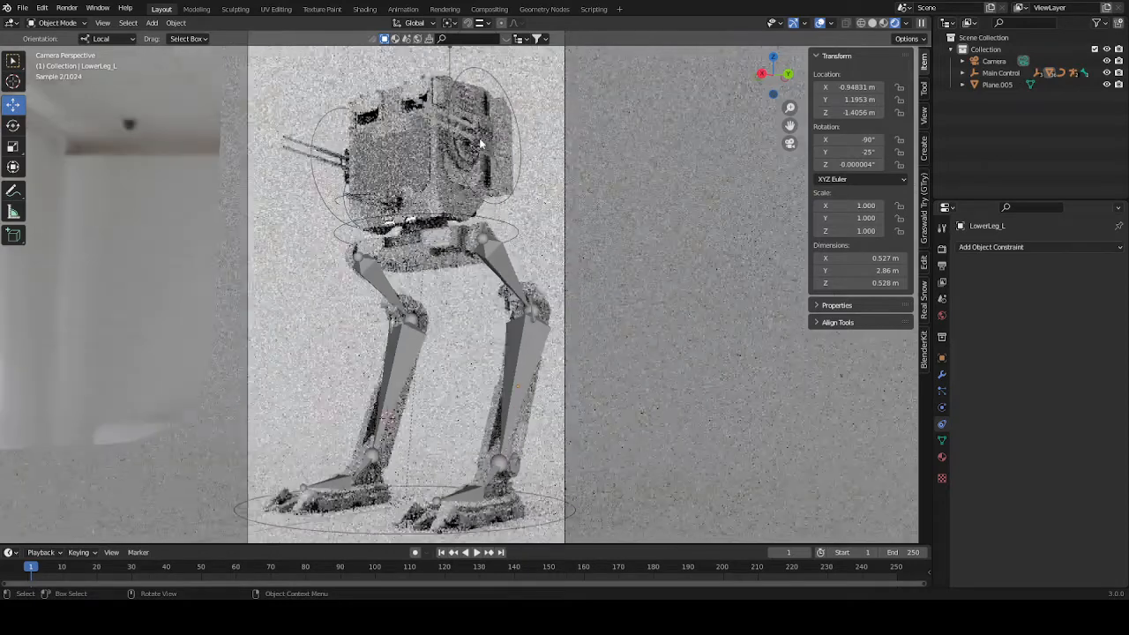
click(363, 9)
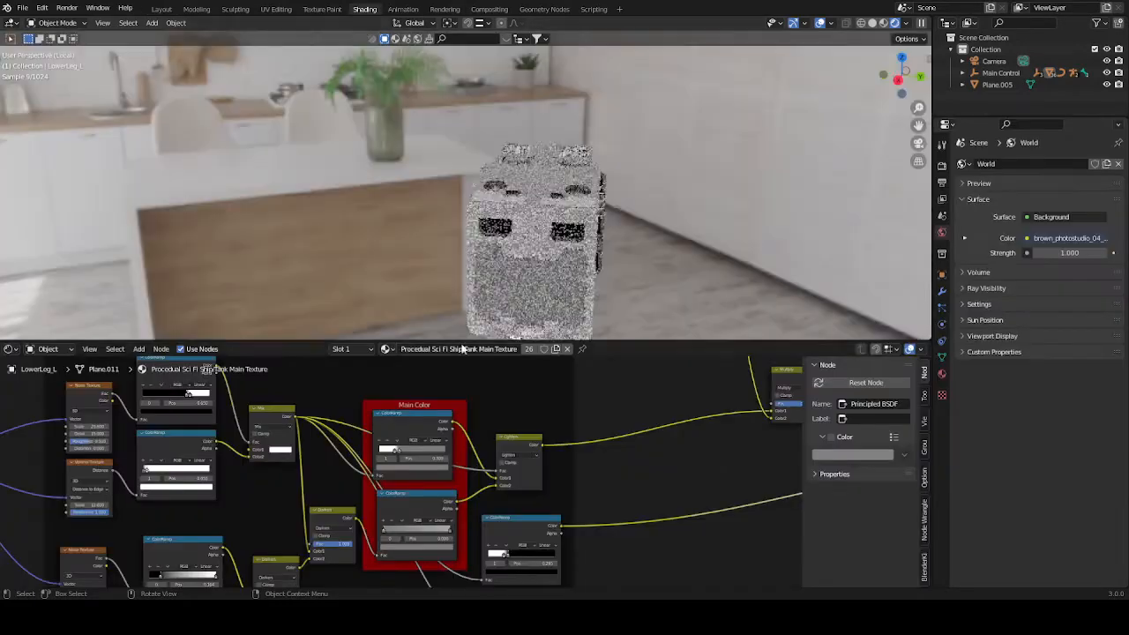